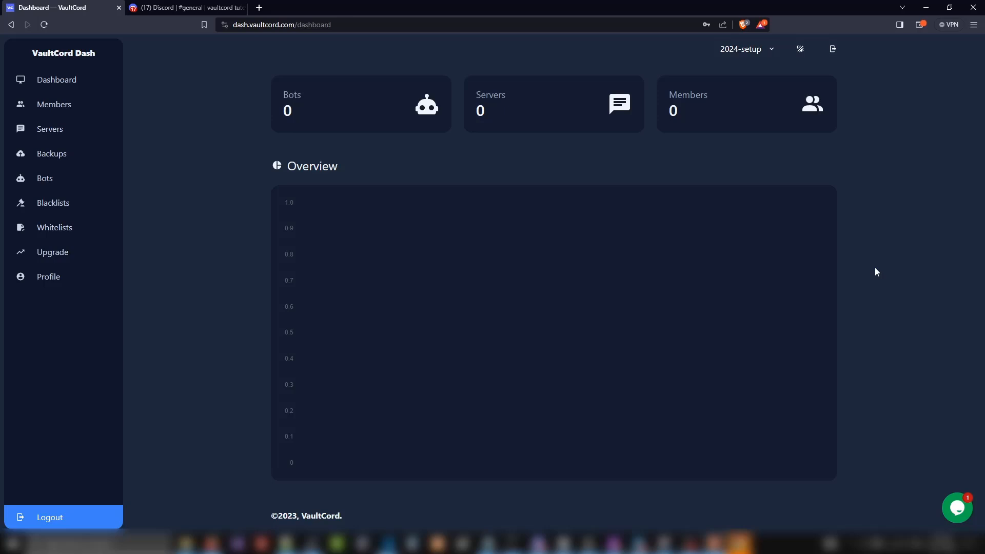
# View the Upgrade pricing plans, then show the empty Servers list
pyautogui.click(52, 252)
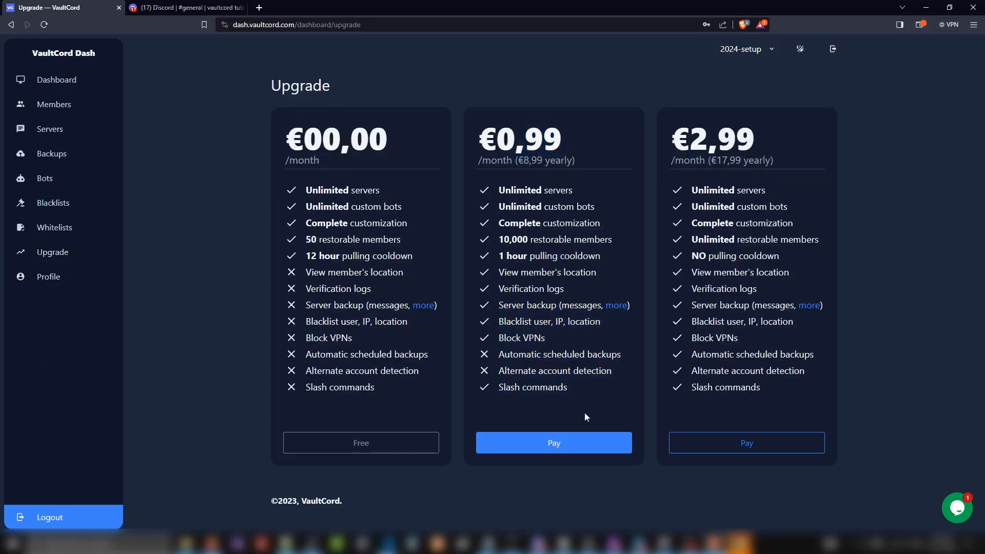
pyautogui.click(49, 129)
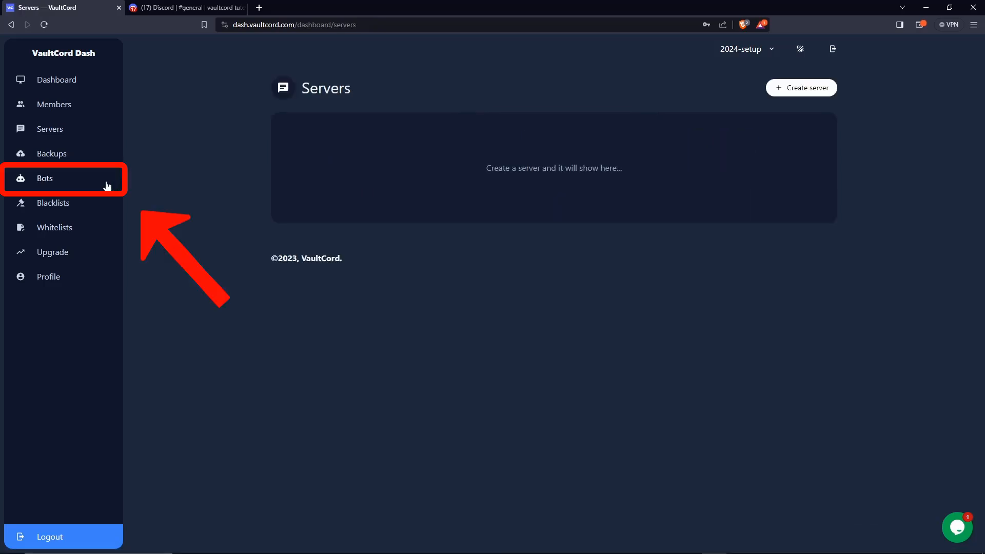
# Start a new bot named tut from the Bots list and reach the token step
pyautogui.click(44, 177)
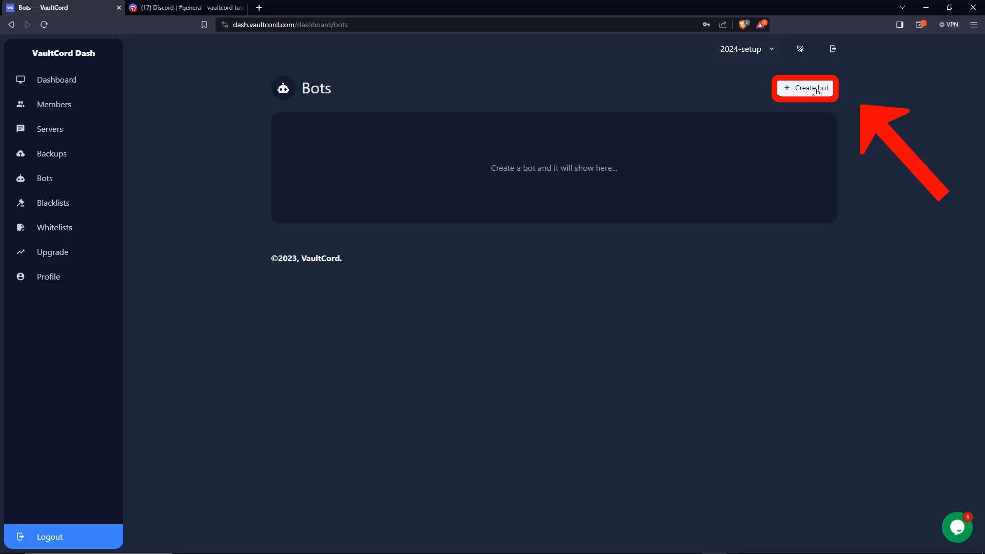
pyautogui.click(805, 88)
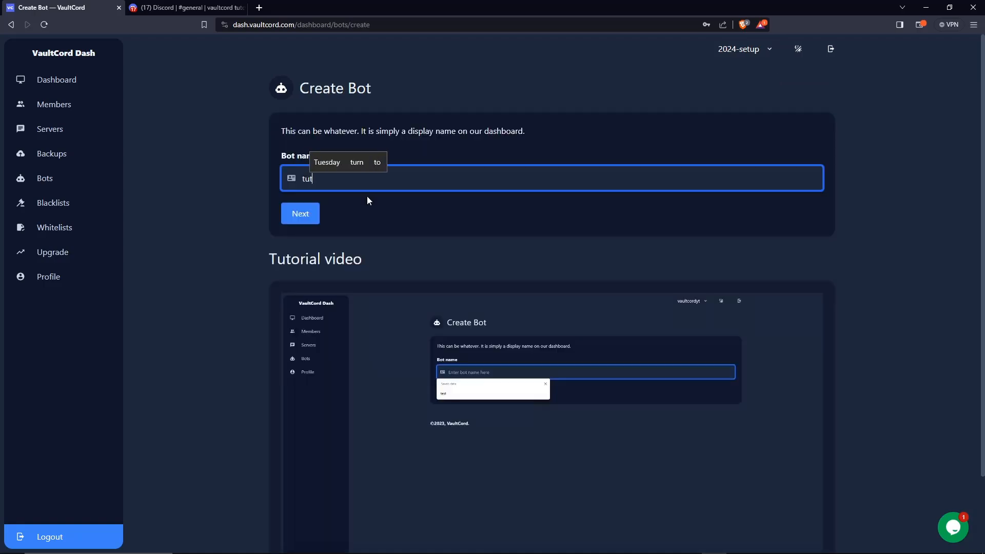
pyautogui.click(300, 213)
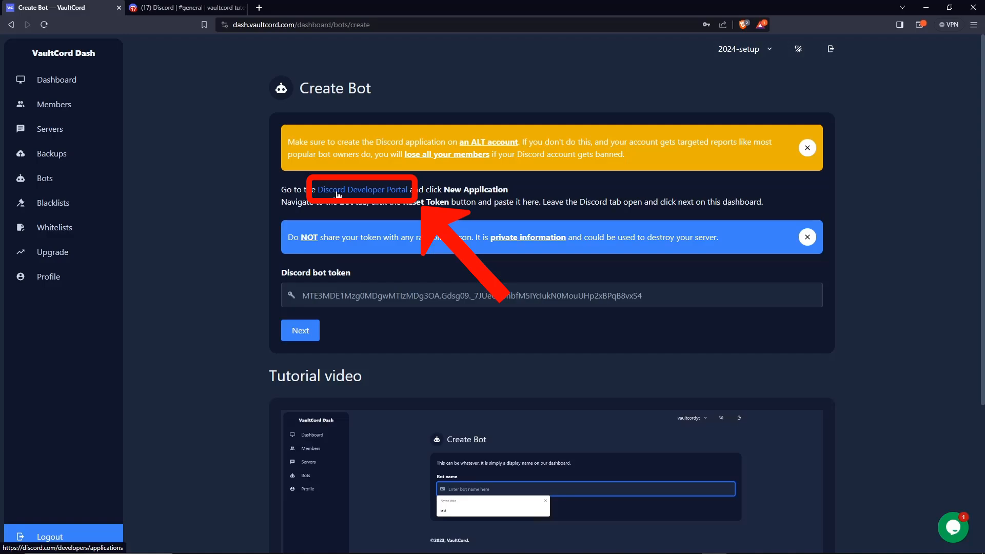
# Create the tut application in the Developer Portal and generate its bot token
pyautogui.click(360, 188)
pyautogui.write('tut')
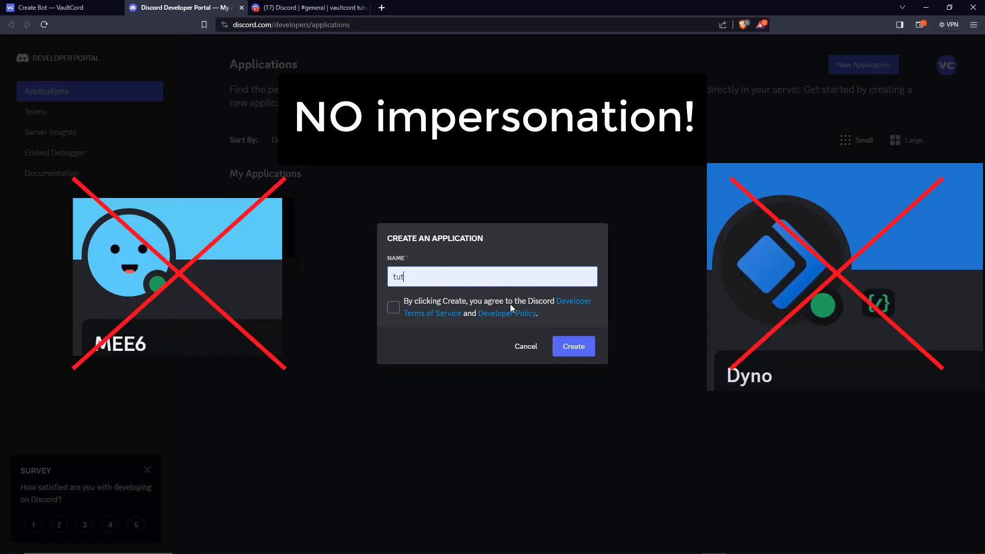
pyautogui.click(572, 346)
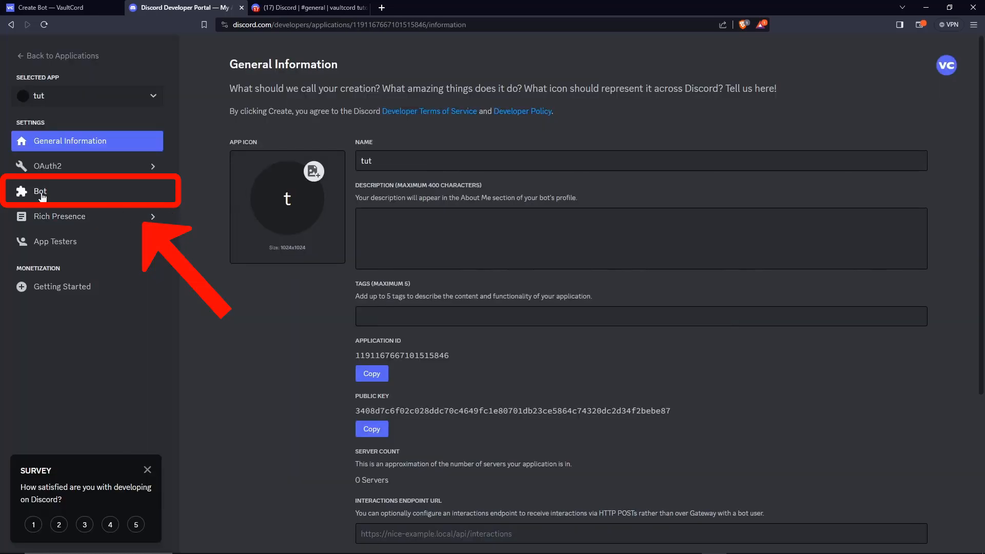
pyautogui.click(40, 190)
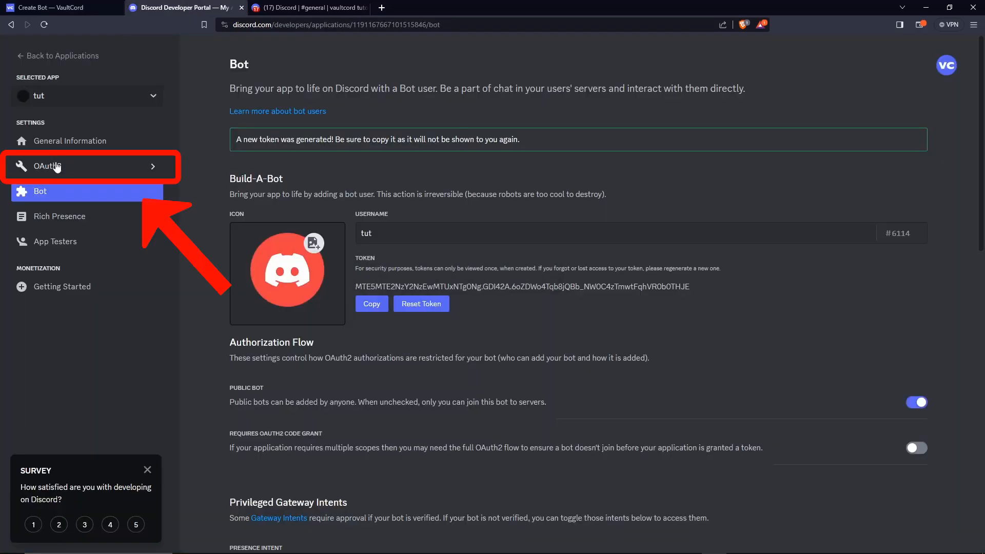
# Copy the tut app's client secret from its OAuth2 settings
pyautogui.click(75, 166)
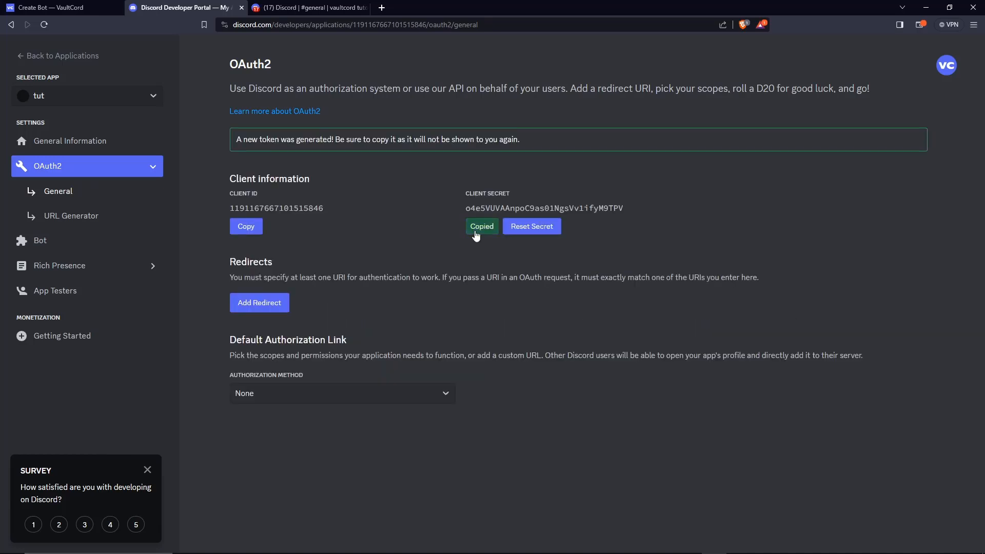
pyautogui.click(60, 7)
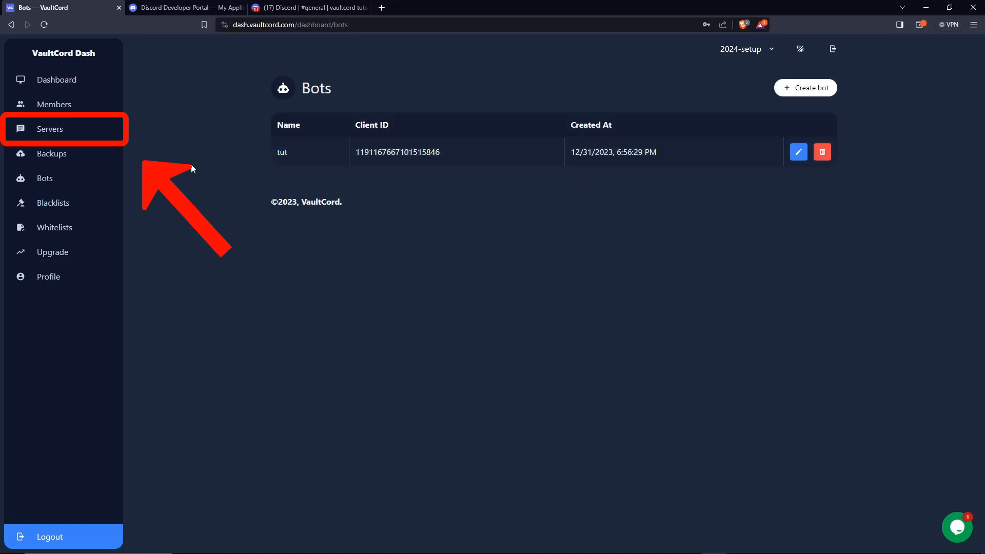
# Create a server named my server tied to the tut bot
pyautogui.click(49, 129)
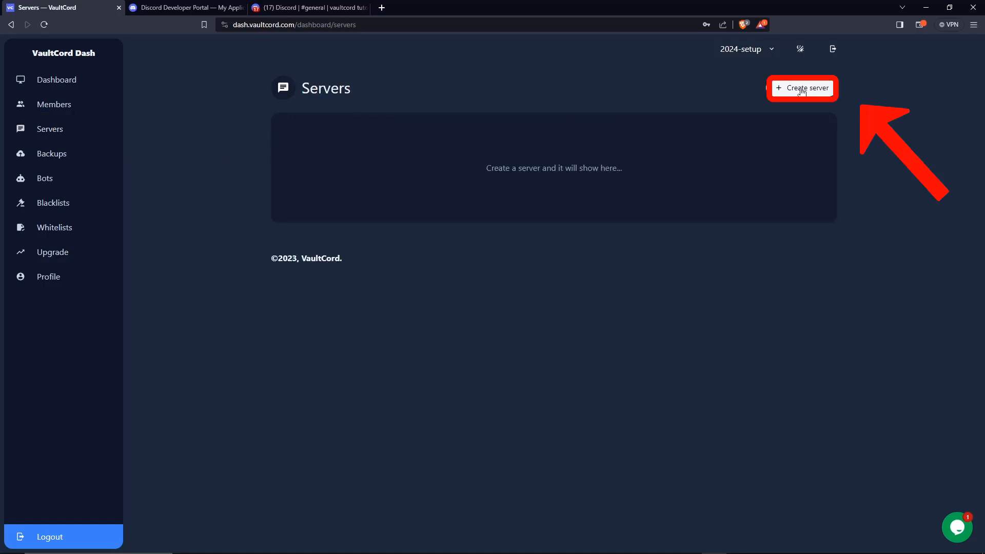
pyautogui.click(803, 89)
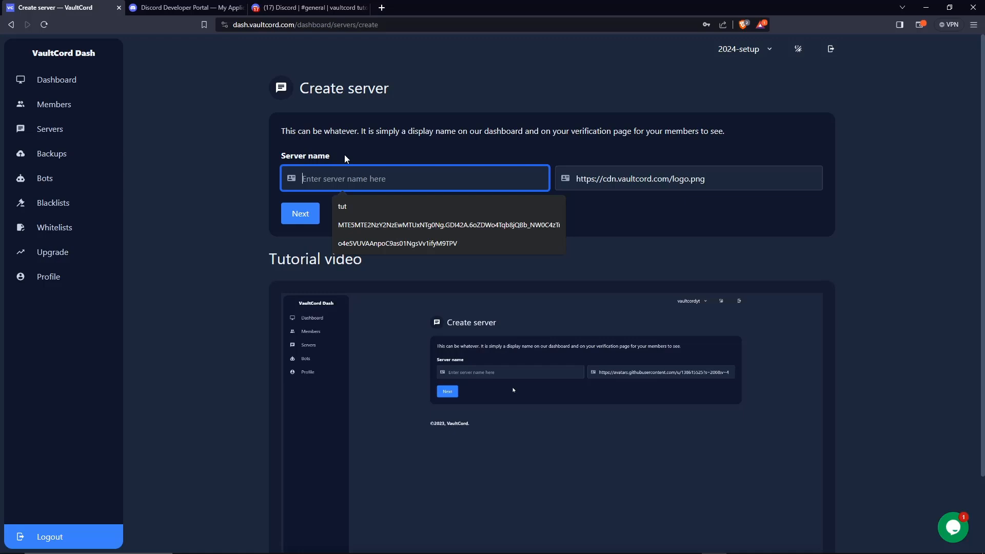
pyautogui.moveTo(401, 199)
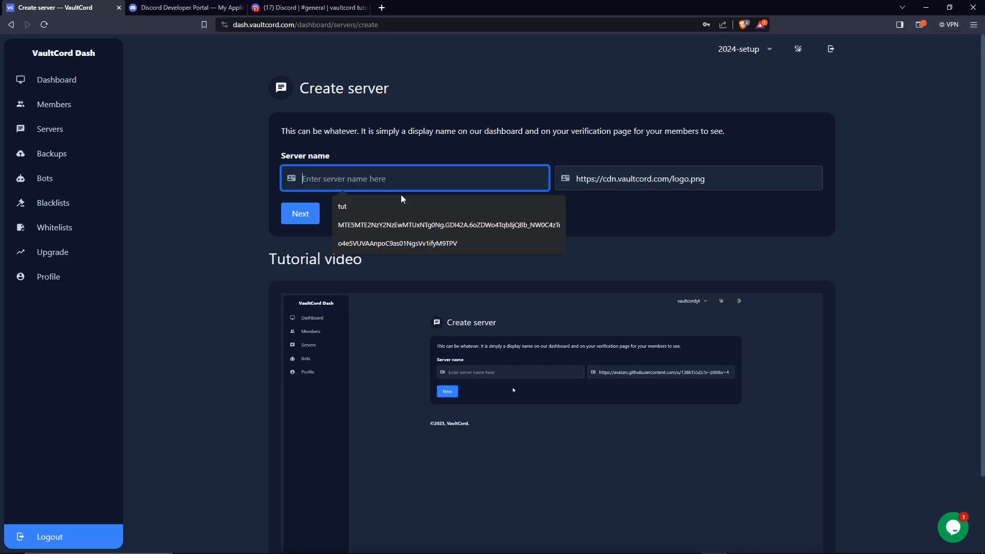
pyautogui.click(300, 213)
pyautogui.write('my server')
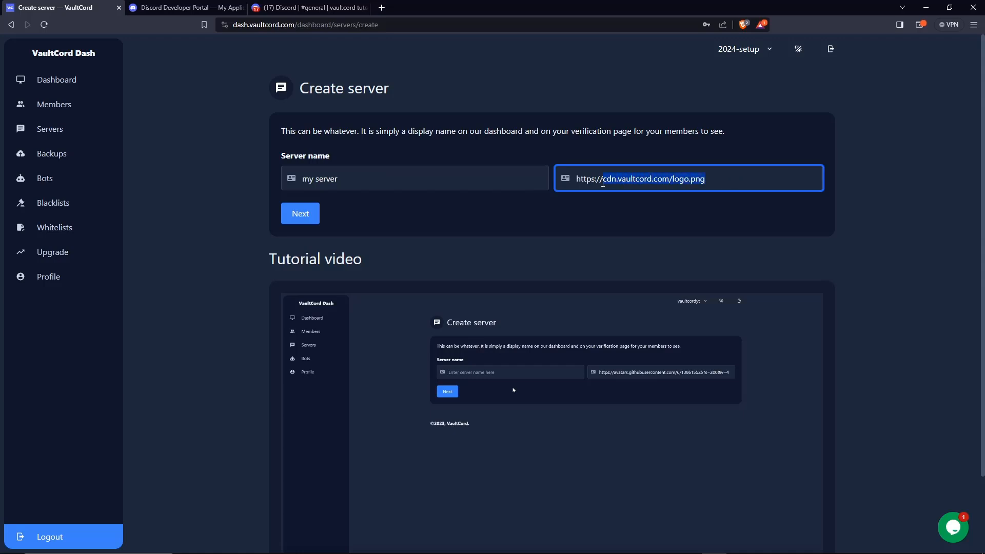
pyautogui.click(299, 214)
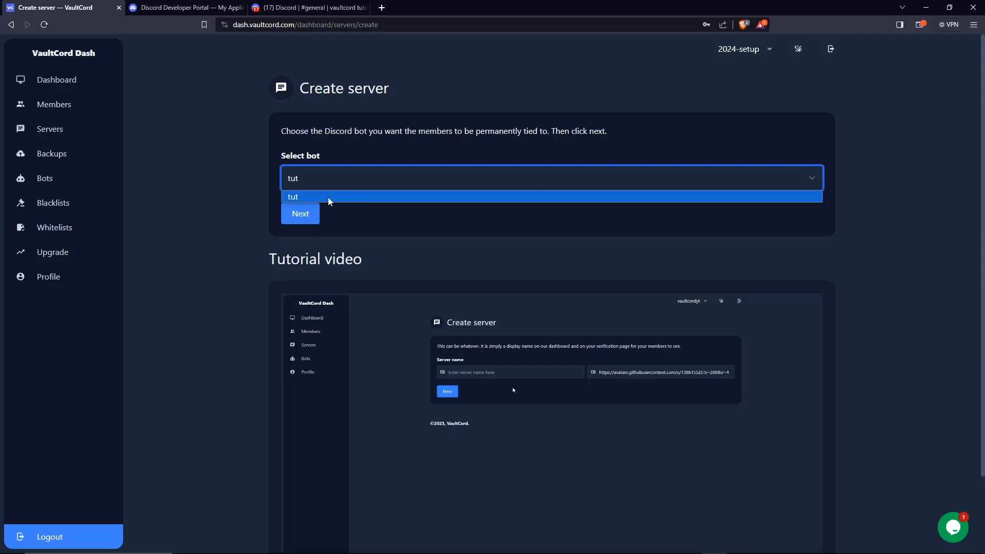
pyautogui.click(300, 214)
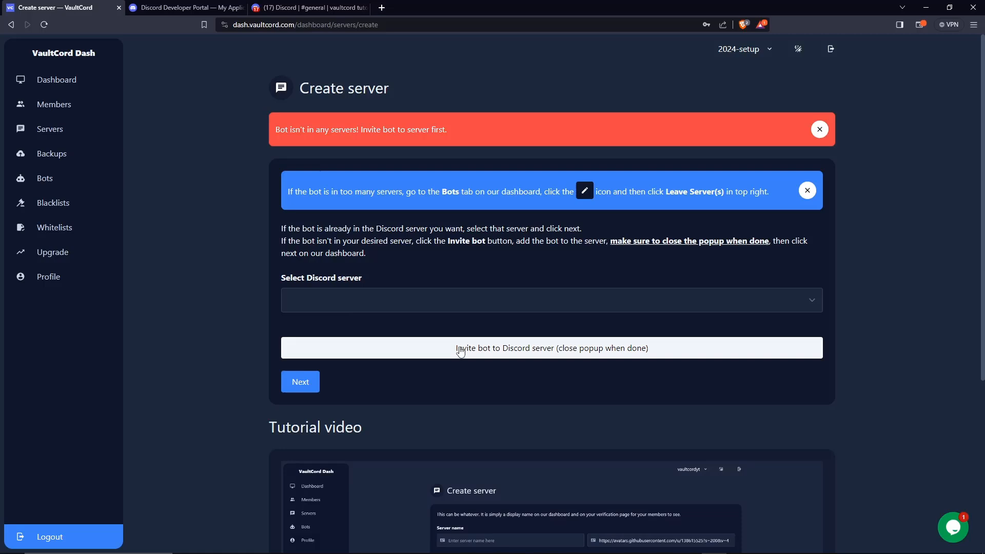
# Invite the tut bot into the vaultcord tutorial Discord server and close the authorization popup
pyautogui.click(551, 348)
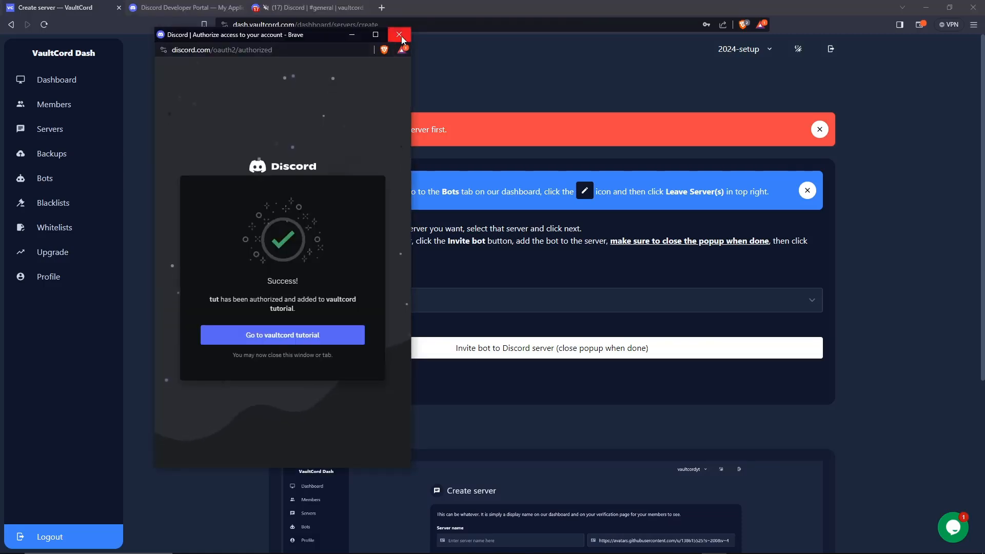
pyautogui.click(398, 35)
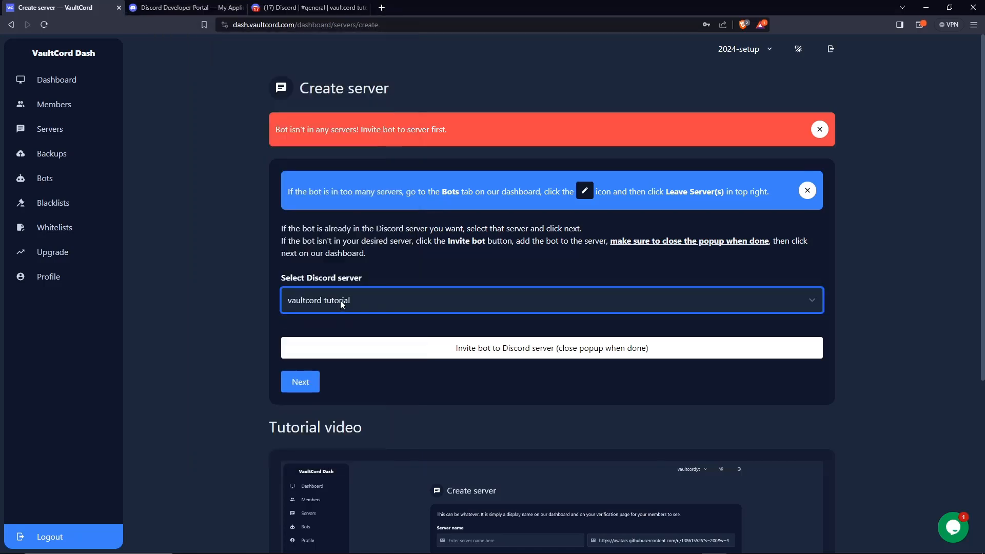
# Confirm vaultcord tutorial as the server, check its verified role sits below tut in Discord roles, then close settings
pyautogui.click(300, 382)
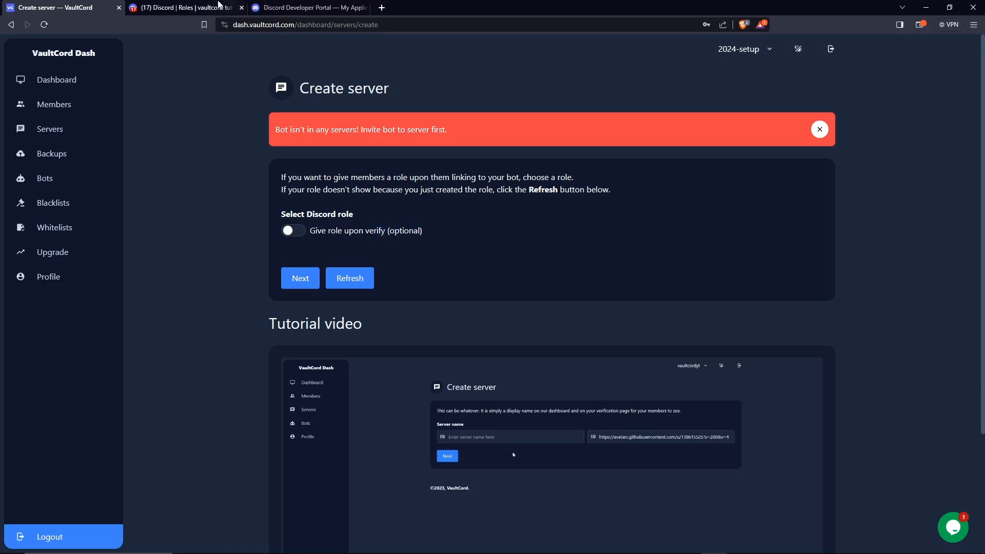
pyautogui.click(183, 8)
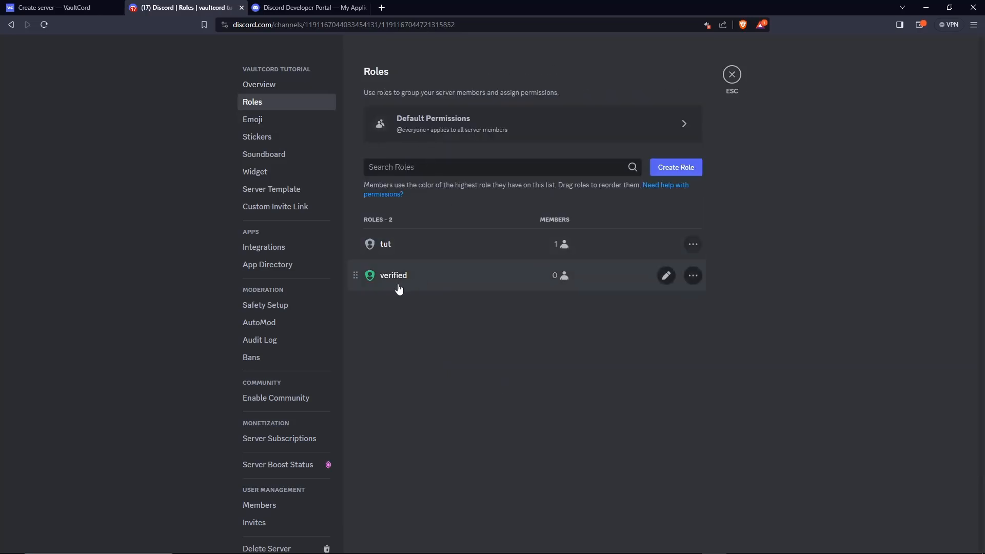
pyautogui.moveTo(355, 275); pyautogui.dragTo(355, 244)
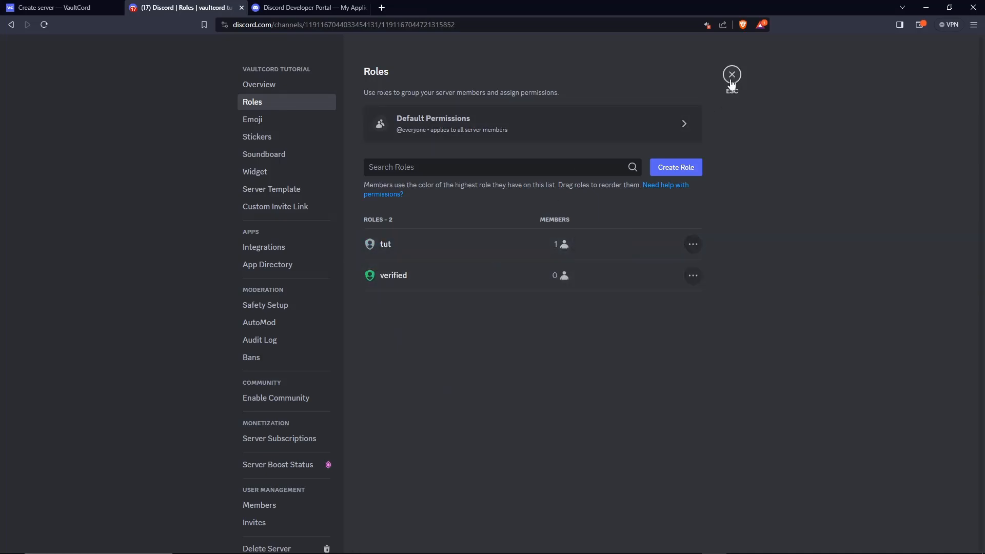
pyautogui.click(62, 7)
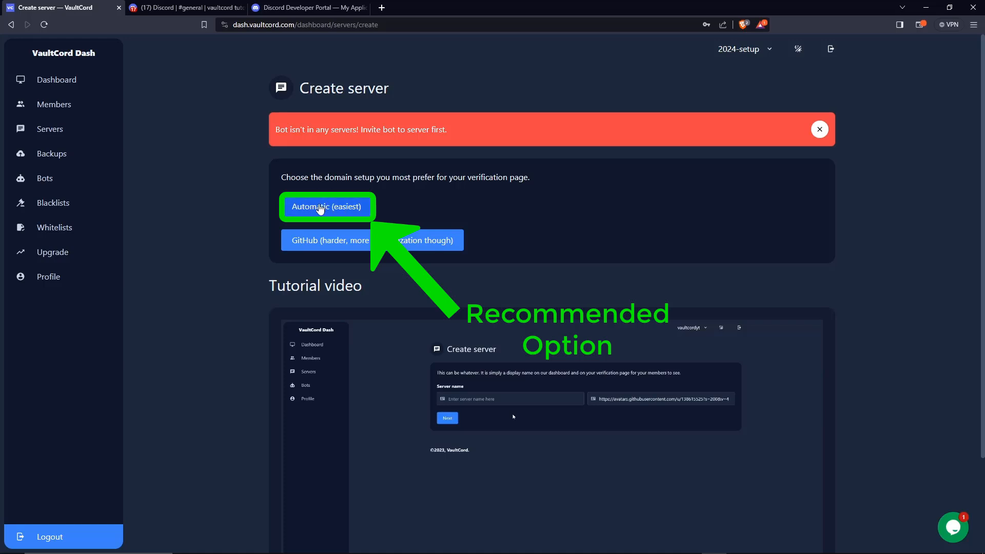
pyautogui.click(327, 206)
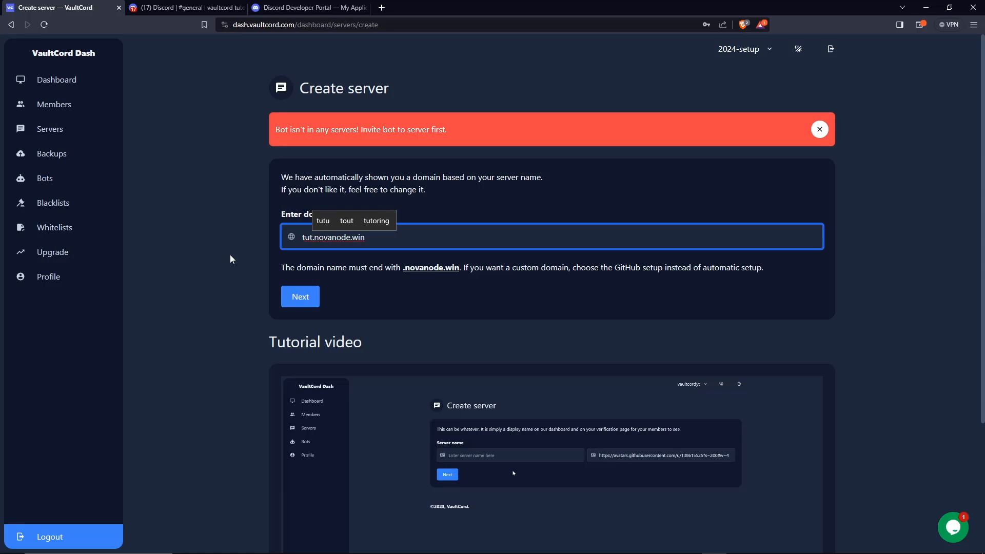
pyautogui.click(299, 297)
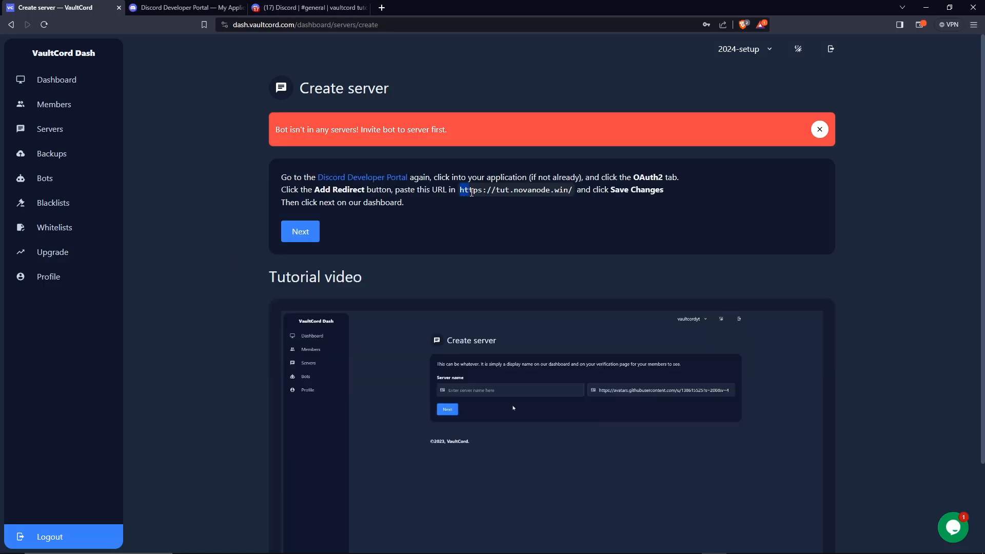
pyautogui.rightClick(515, 190)
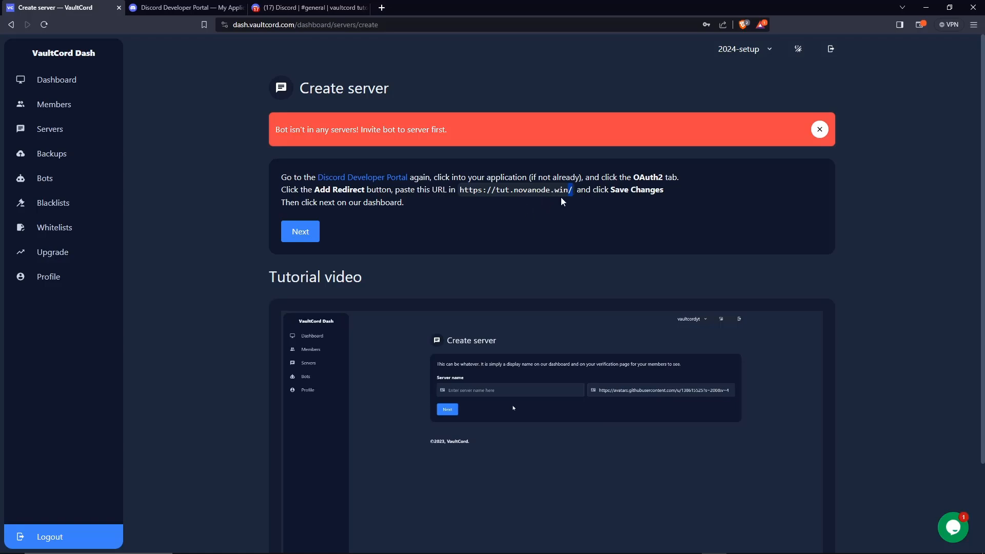
pyautogui.click(186, 7)
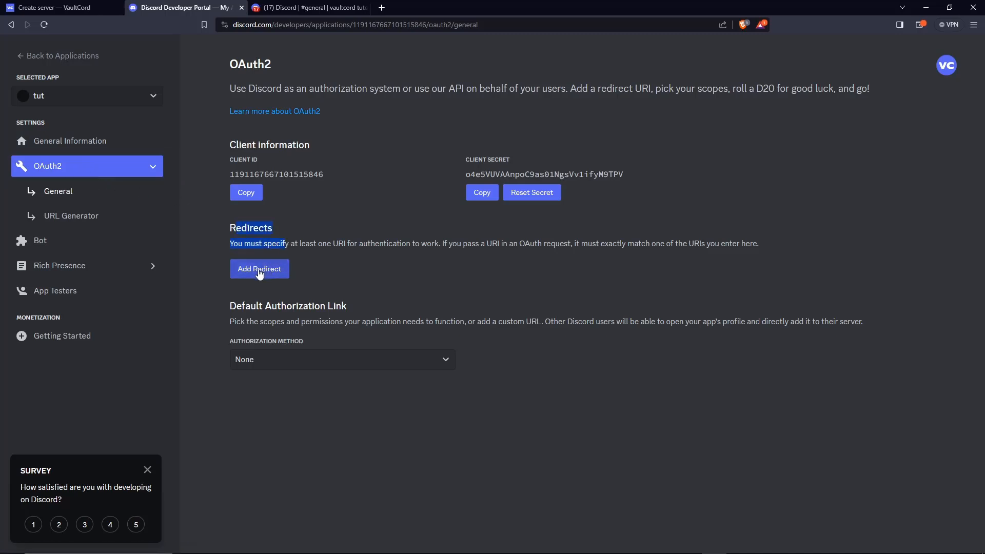
pyautogui.rightClick(393, 269)
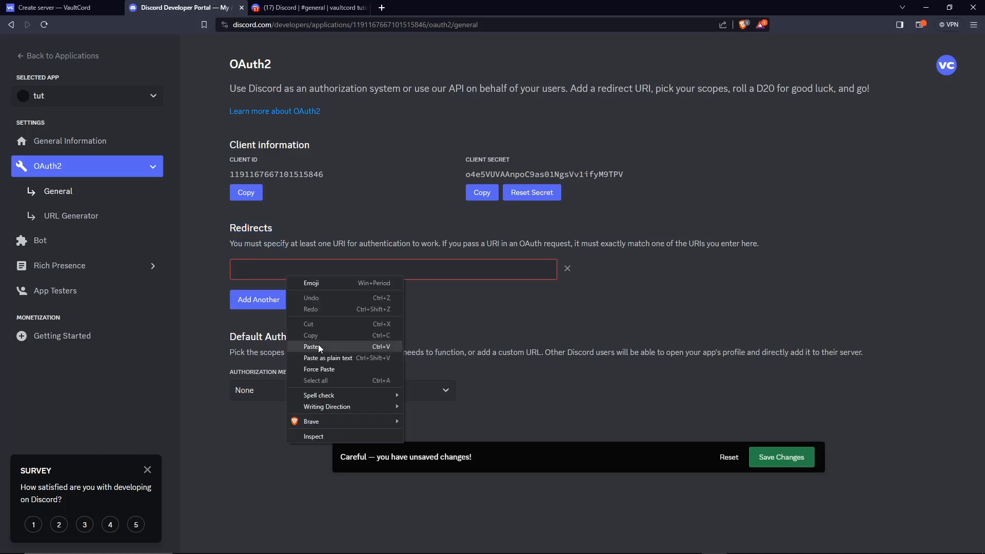
pyautogui.click(312, 347)
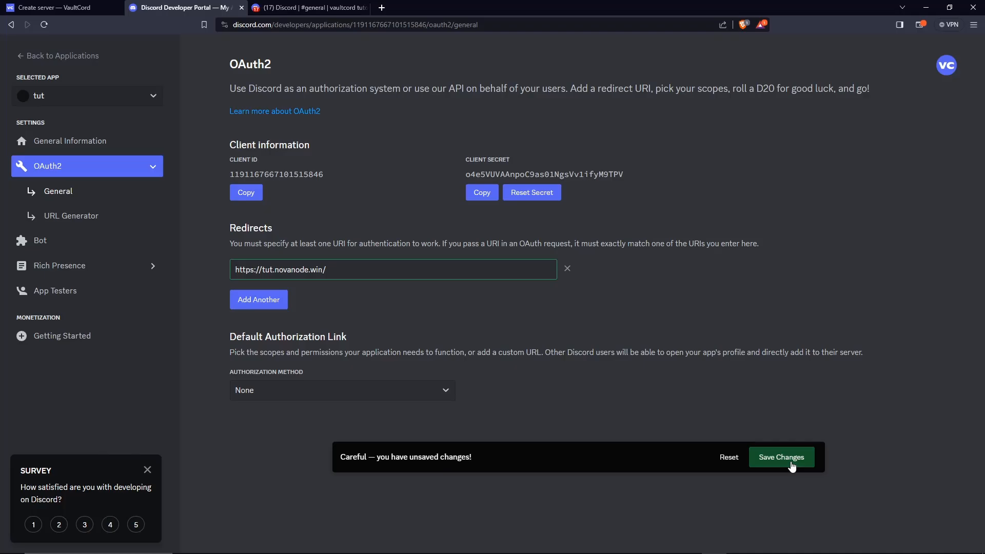
pyautogui.click(60, 7)
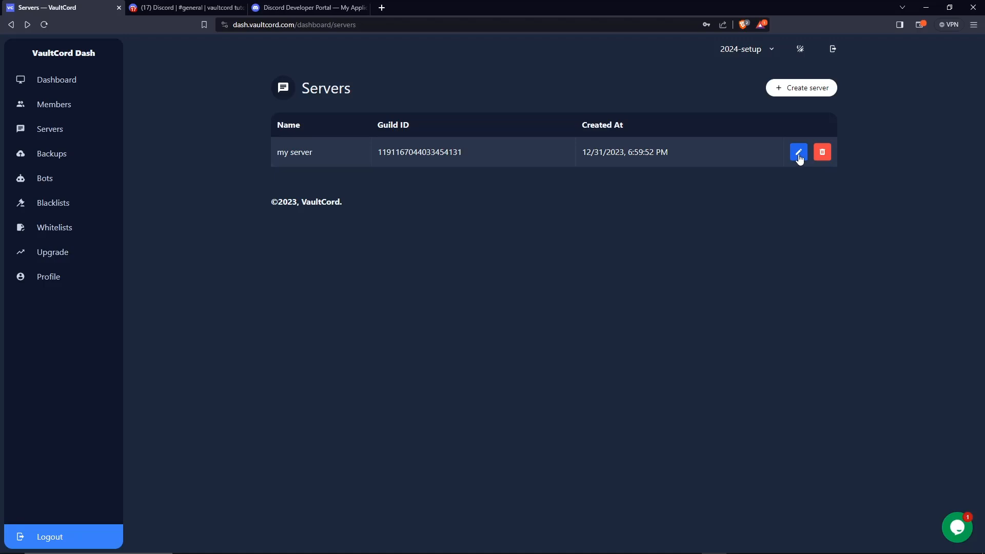
# Open the server's domain tut.novanode.win in a new tab from the Domain name field
pyautogui.click(799, 152)
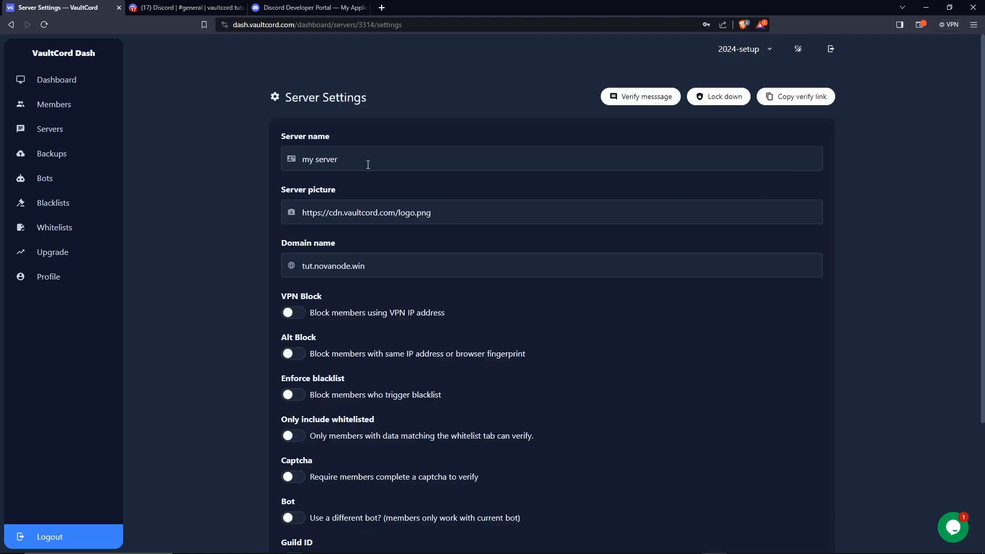
pyautogui.rightClick(332, 265)
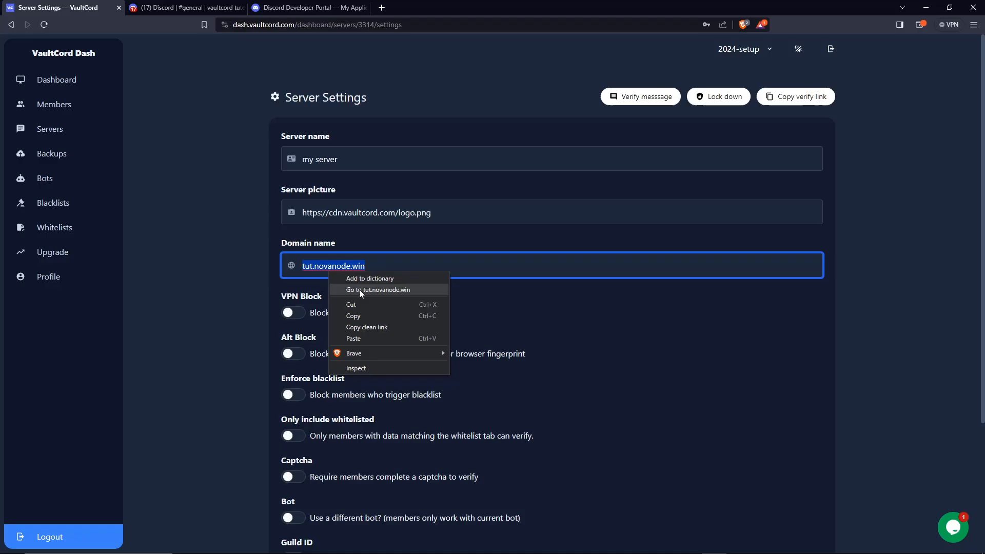
pyautogui.click(378, 290)
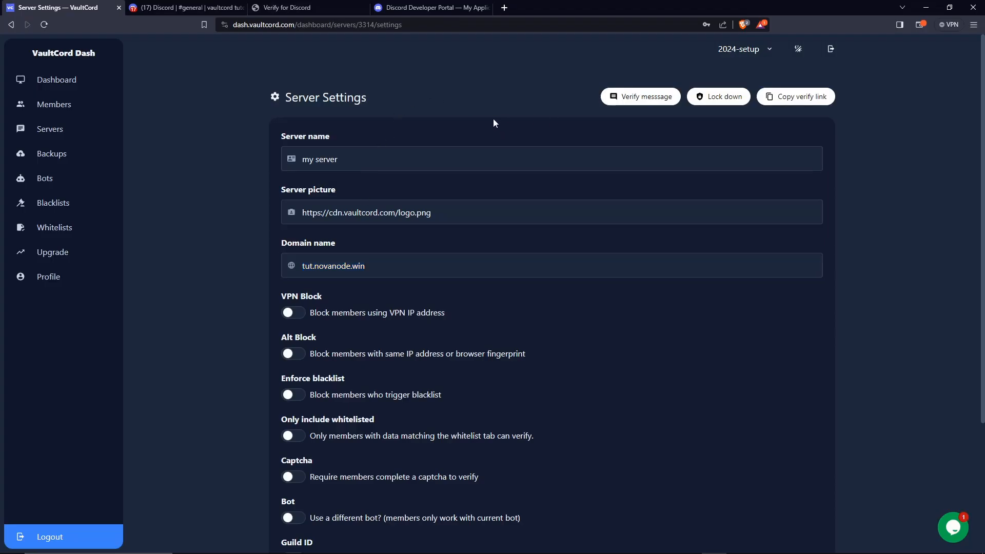
pyautogui.moveTo(543, 134)
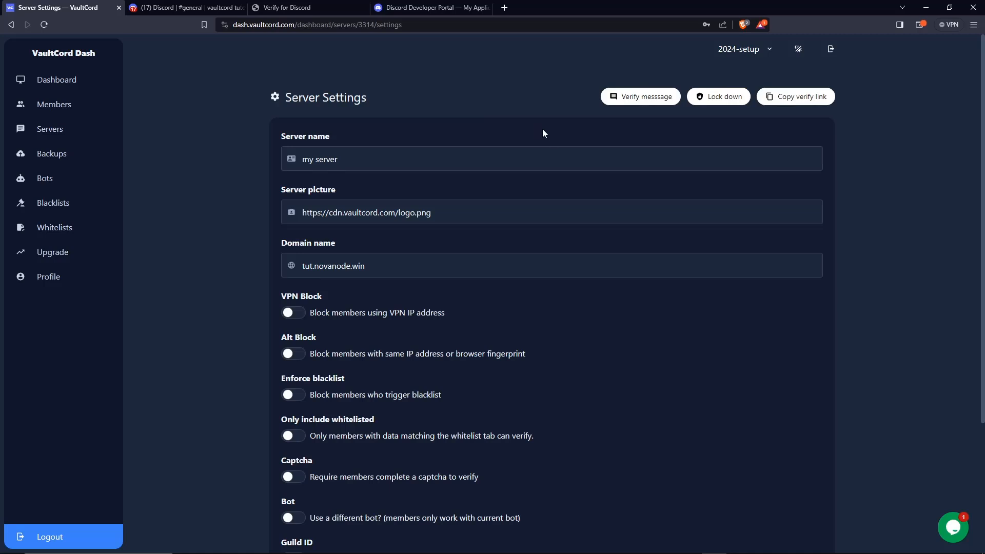
pyautogui.moveTo(589, 129)
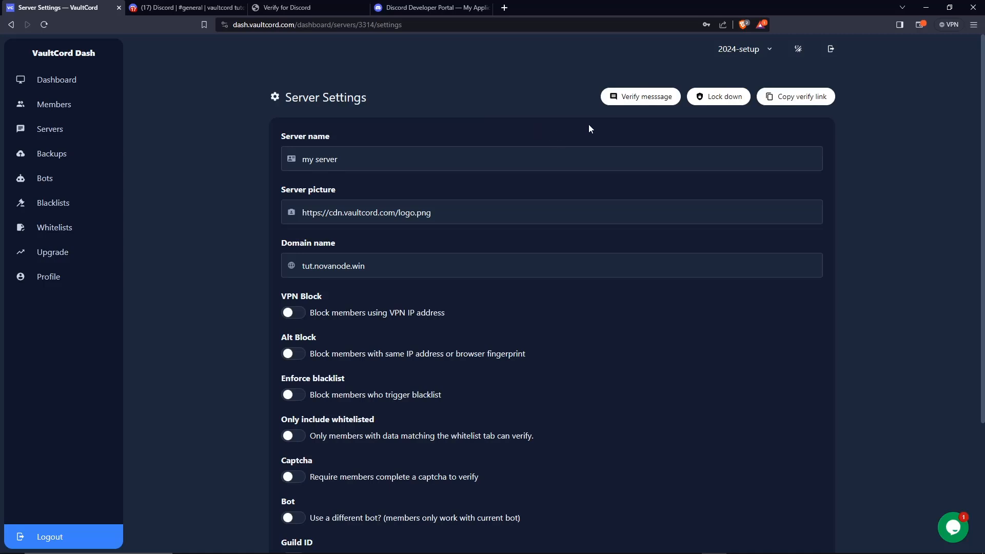
# Verify through the tut bot's message in Discord chat and authorize tut's access request
pyautogui.click(639, 96)
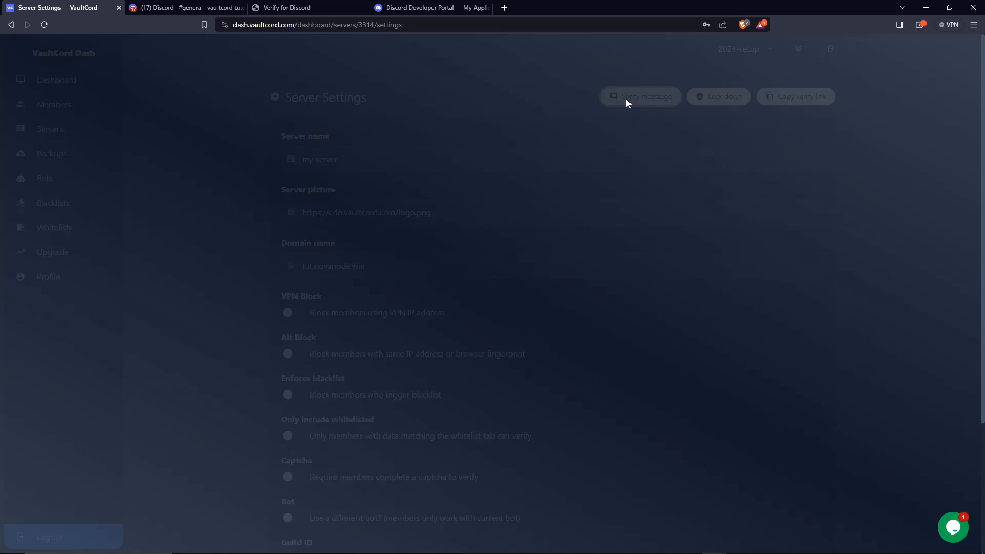
pyautogui.click(641, 97)
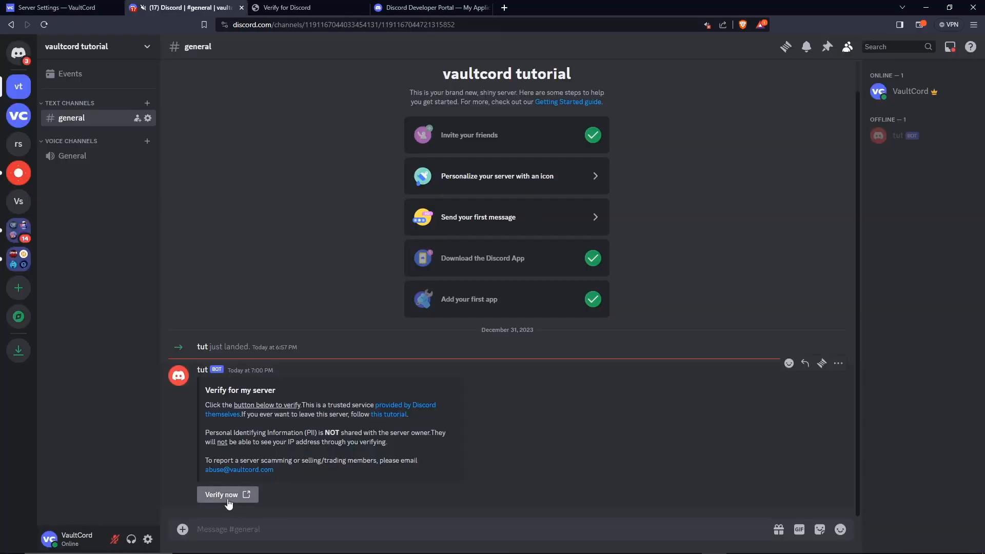
pyautogui.click(224, 494)
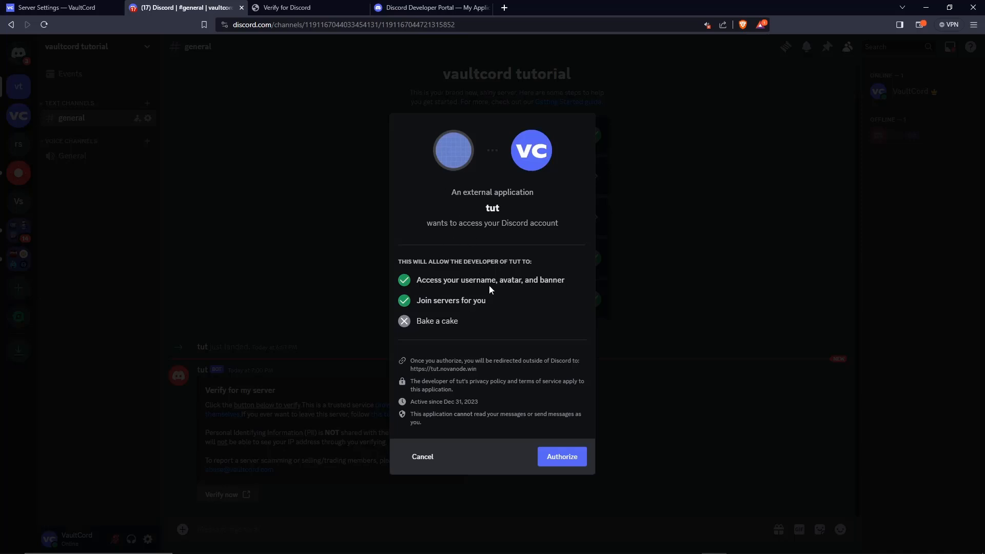
pyautogui.moveTo(545, 271)
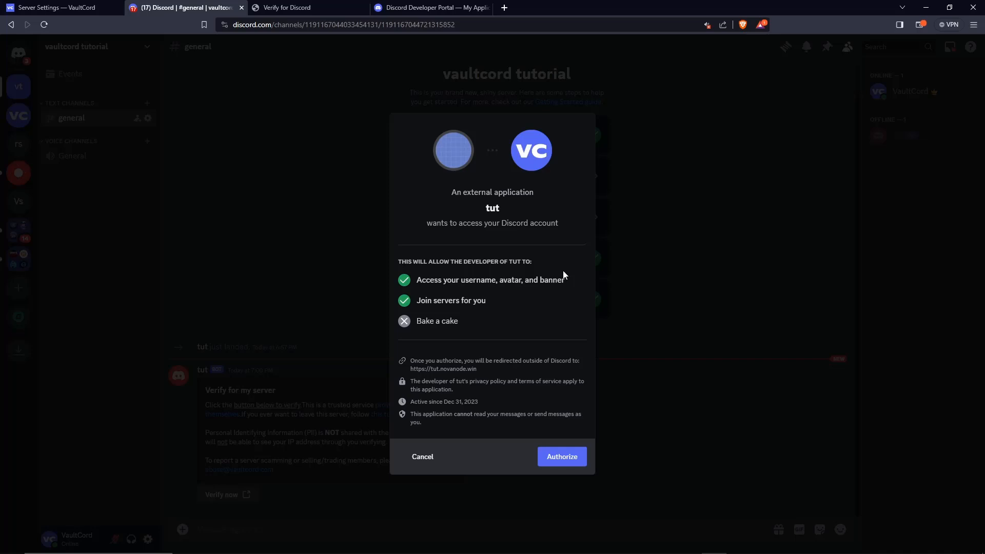
pyautogui.moveTo(482, 191)
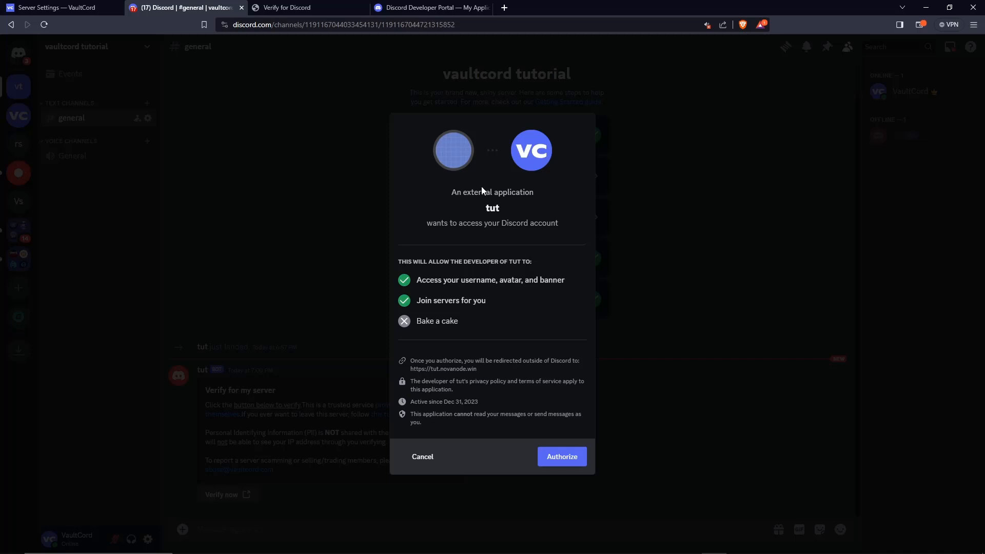
pyautogui.moveTo(368, 272)
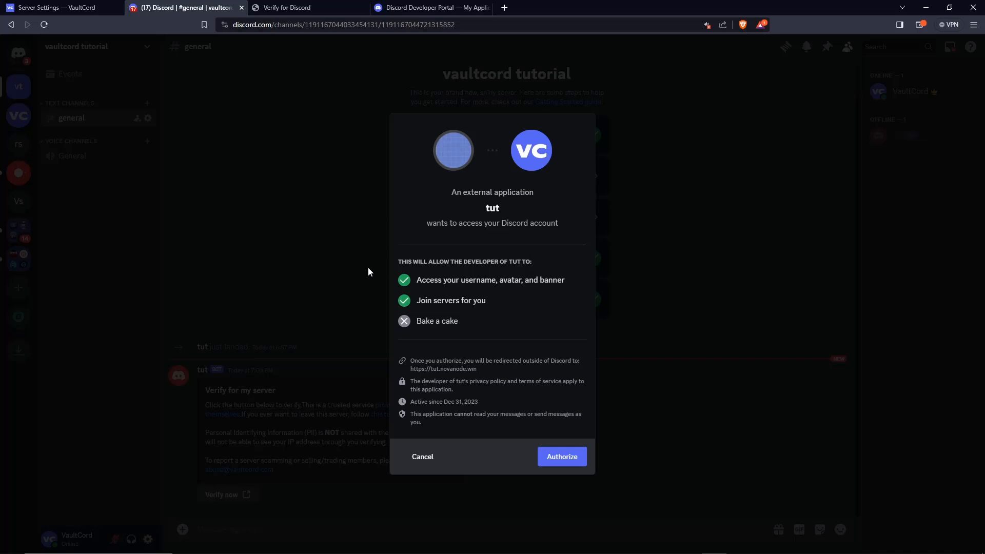
pyautogui.click(561, 455)
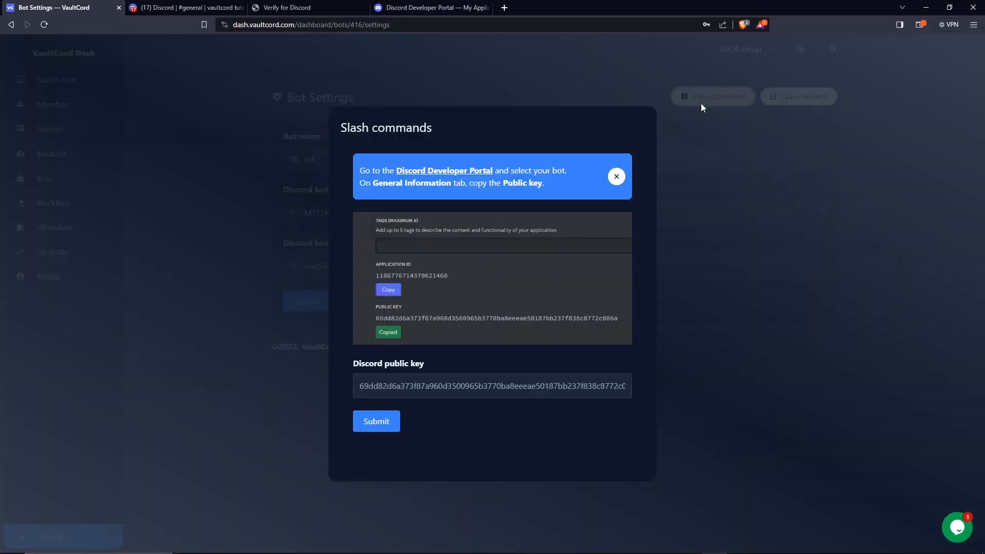
# Paste the tut app's Discord public key into the Slash commands settings
pyautogui.click(491, 385)
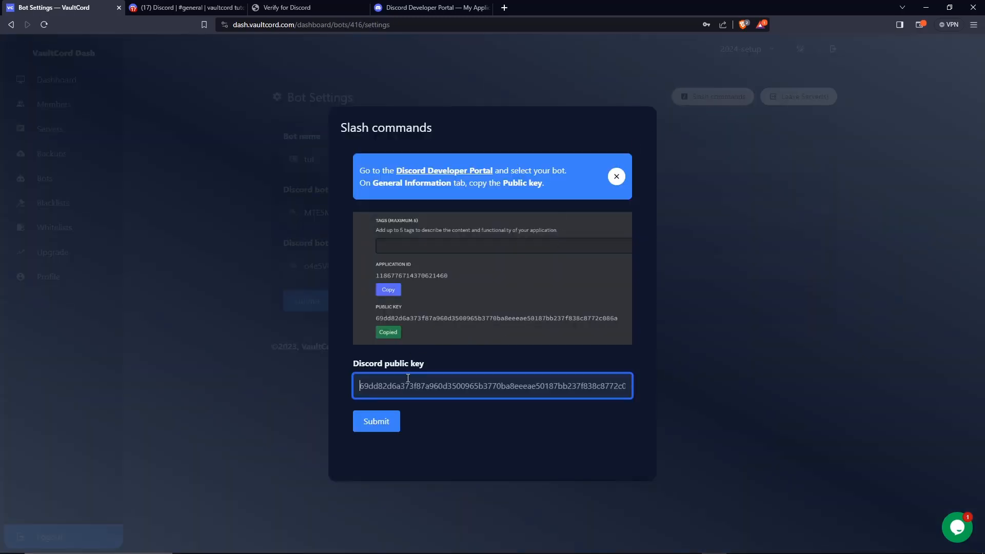
pyautogui.click(183, 7)
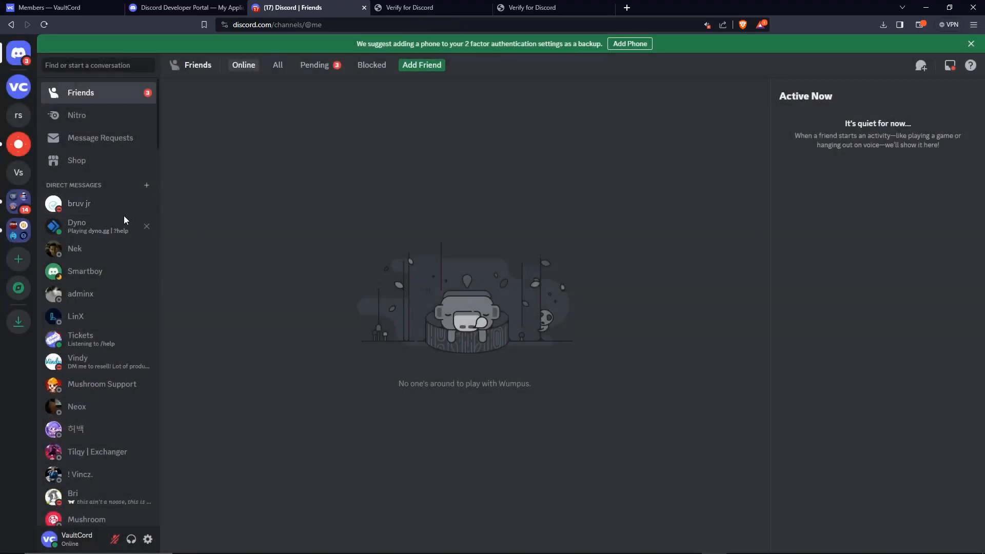
# Go to the Servers list and edit the settings of 'my server'
pyautogui.click(19, 259)
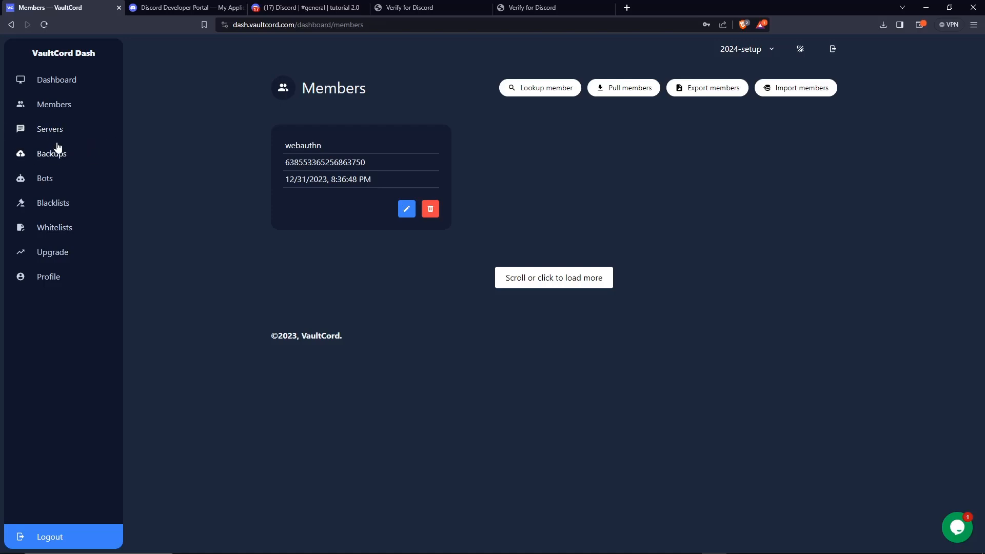
pyautogui.click(49, 130)
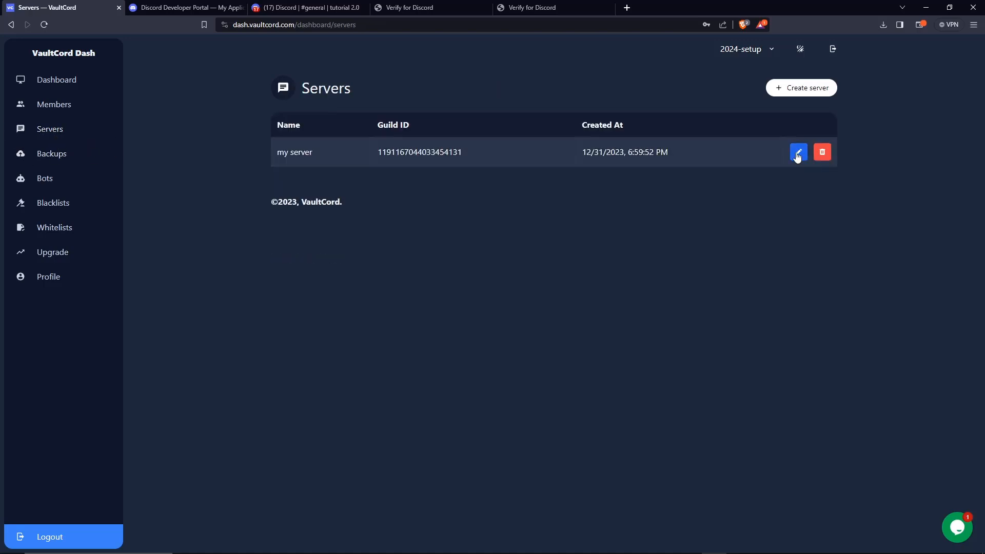
pyautogui.click(797, 152)
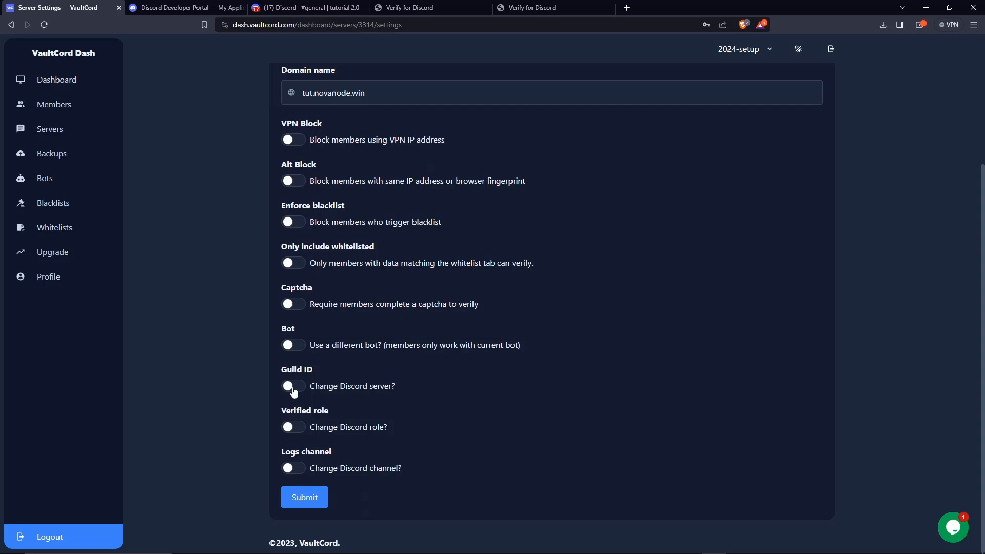
# Enable Guild ID change, invite the tut bot to tutorial 2.0 and submit it as the linked server
pyautogui.click(292, 386)
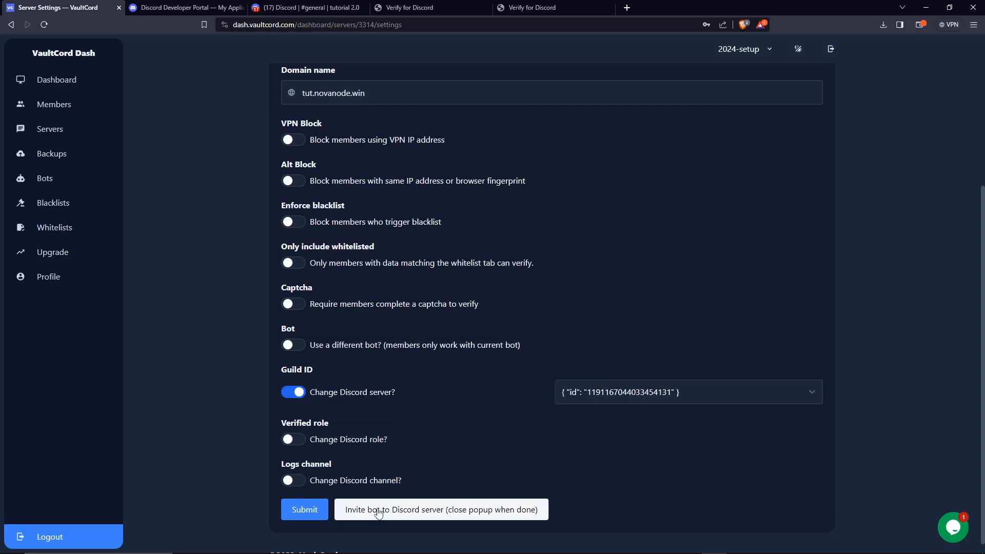
pyautogui.click(440, 510)
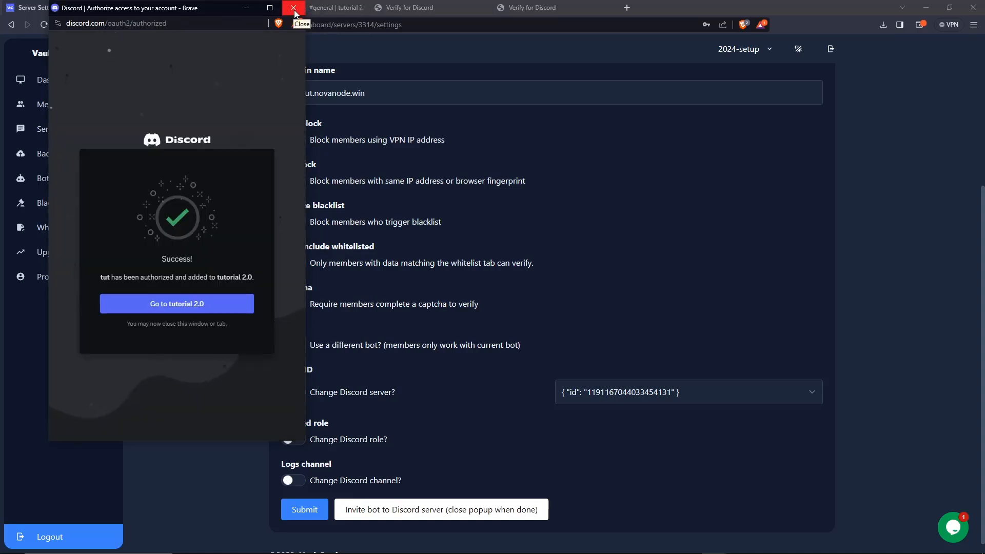
pyautogui.click(294, 7)
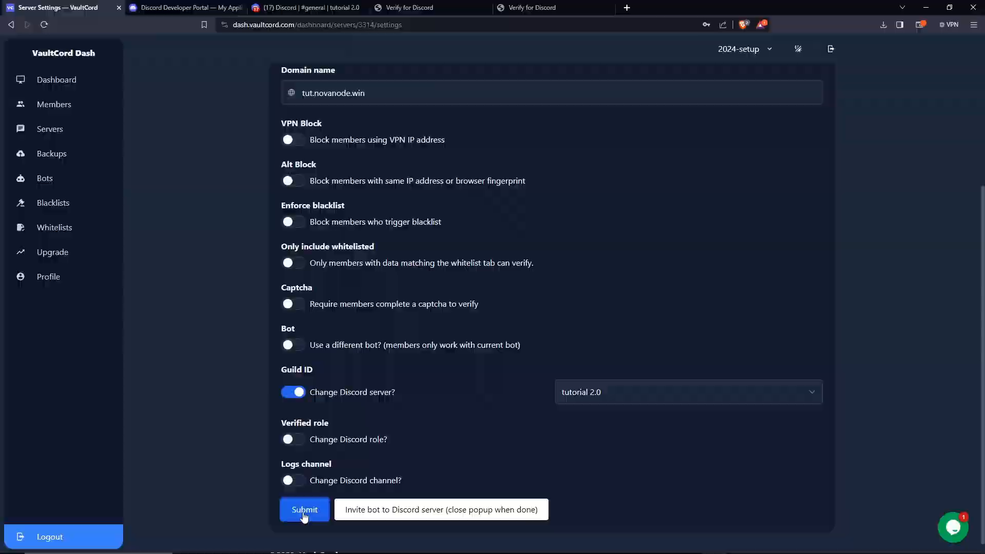
pyautogui.click(308, 7)
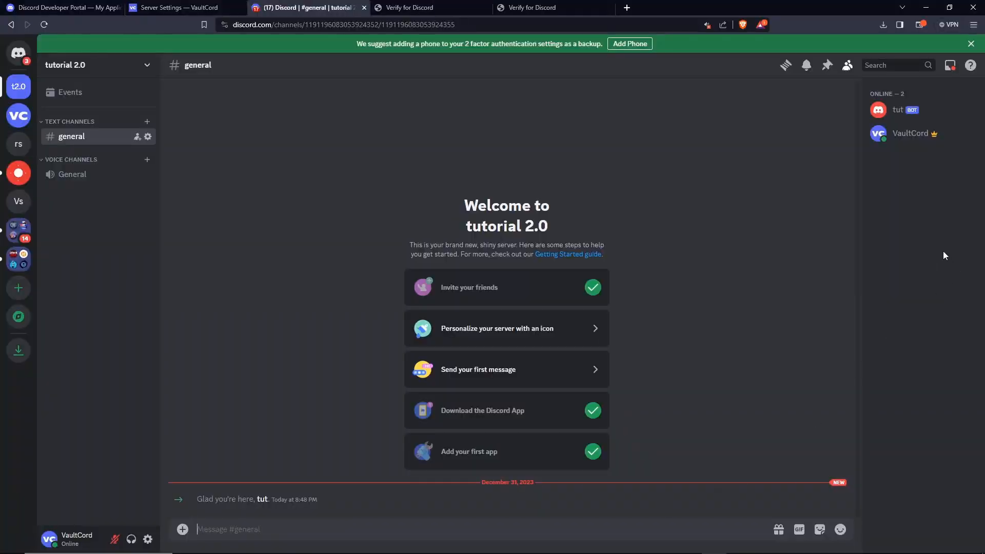
pyautogui.moveTo(414, 154)
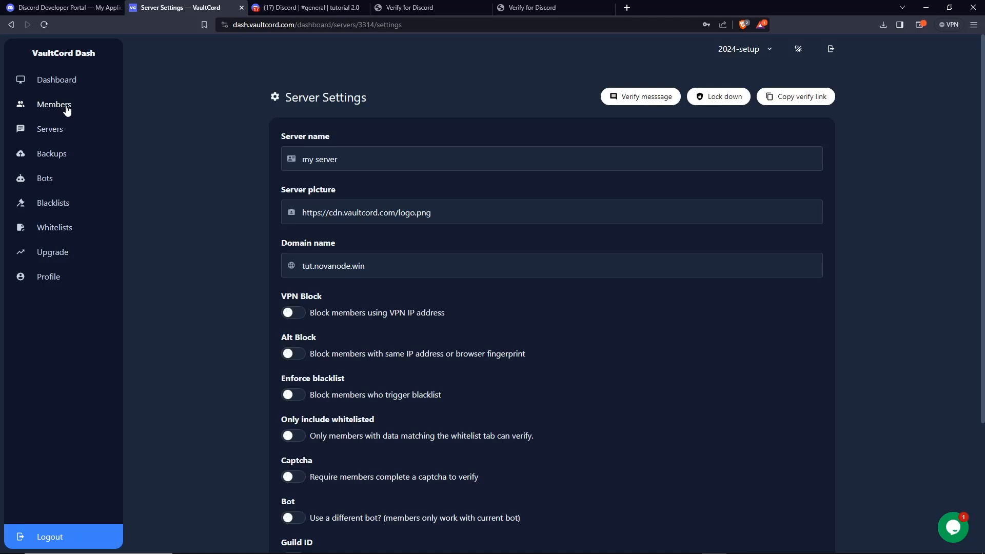
# Pull members with 'my server' selected as the source in the Pull members form
pyautogui.click(55, 105)
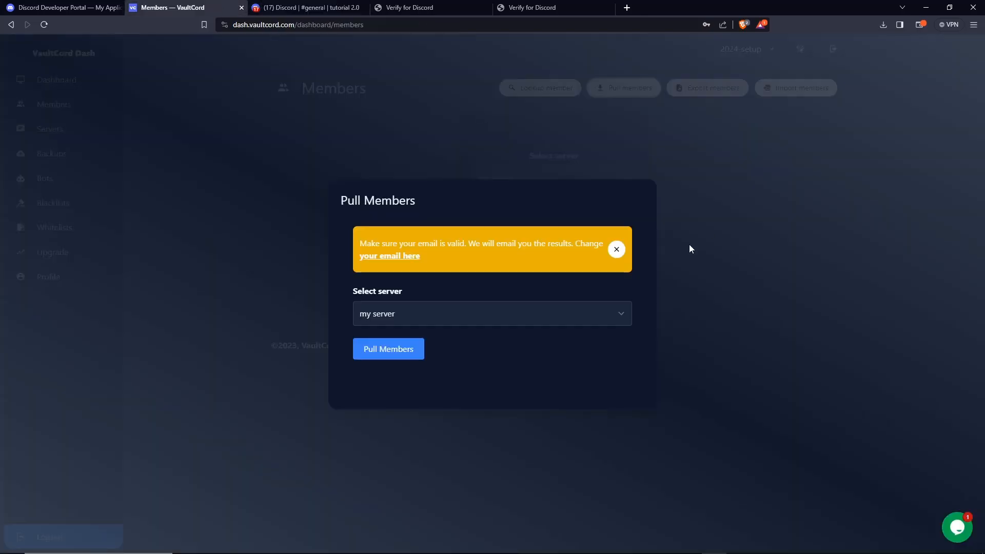
pyautogui.moveTo(446, 330)
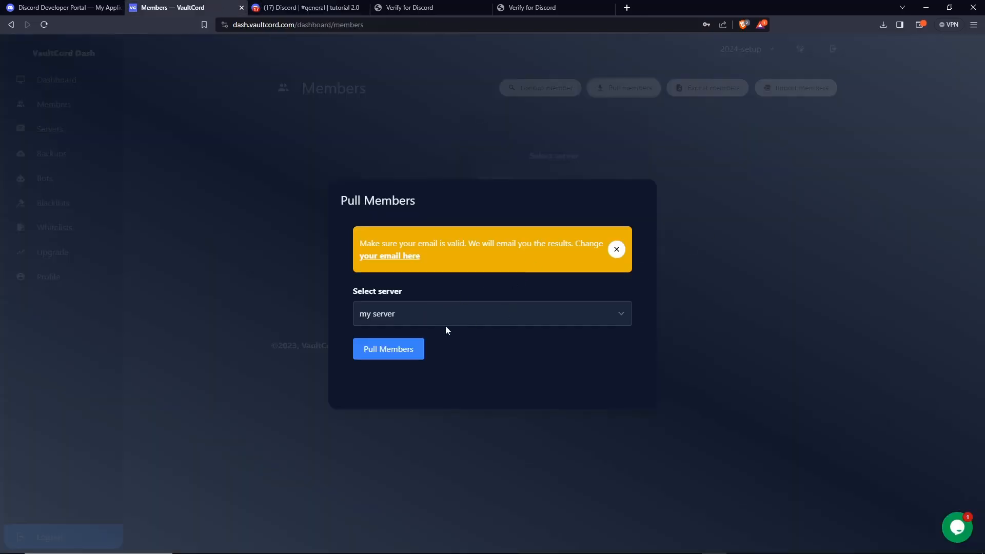
pyautogui.click(491, 314)
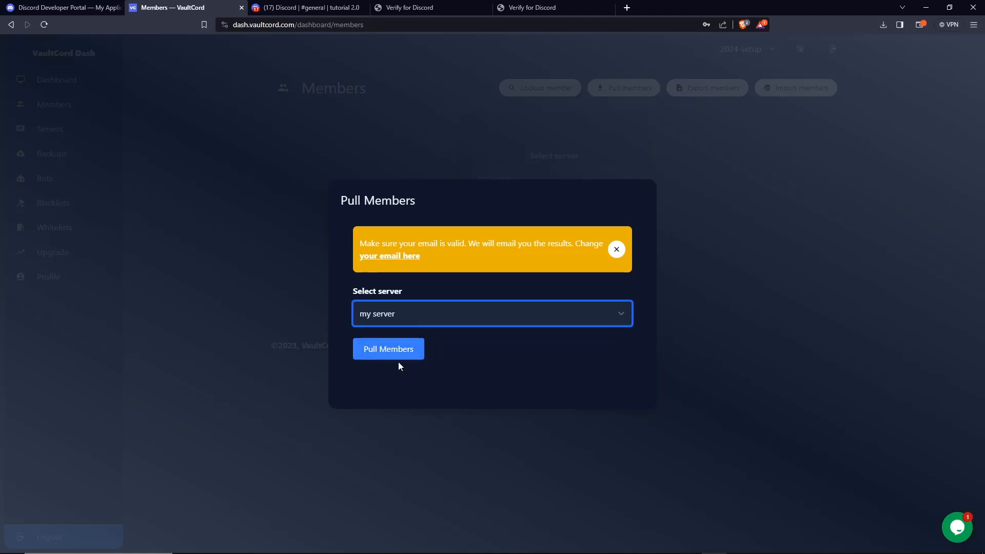
pyautogui.click(308, 7)
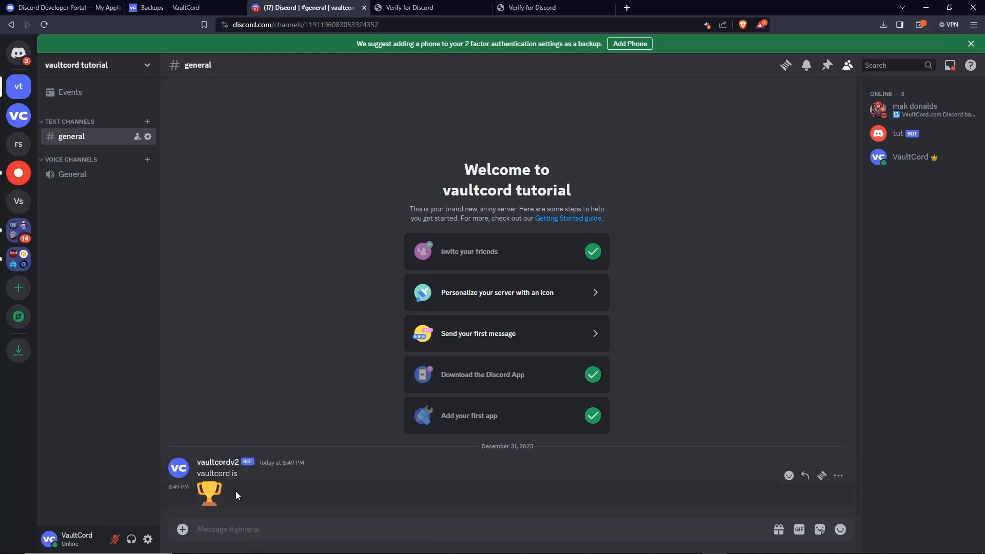
pyautogui.moveTo(329, 406)
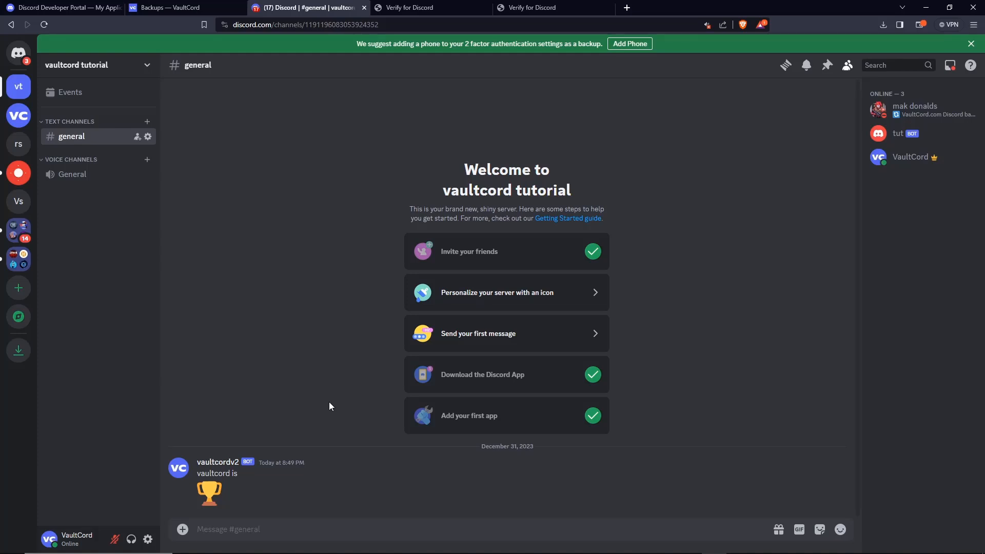
pyautogui.moveTo(263, 220)
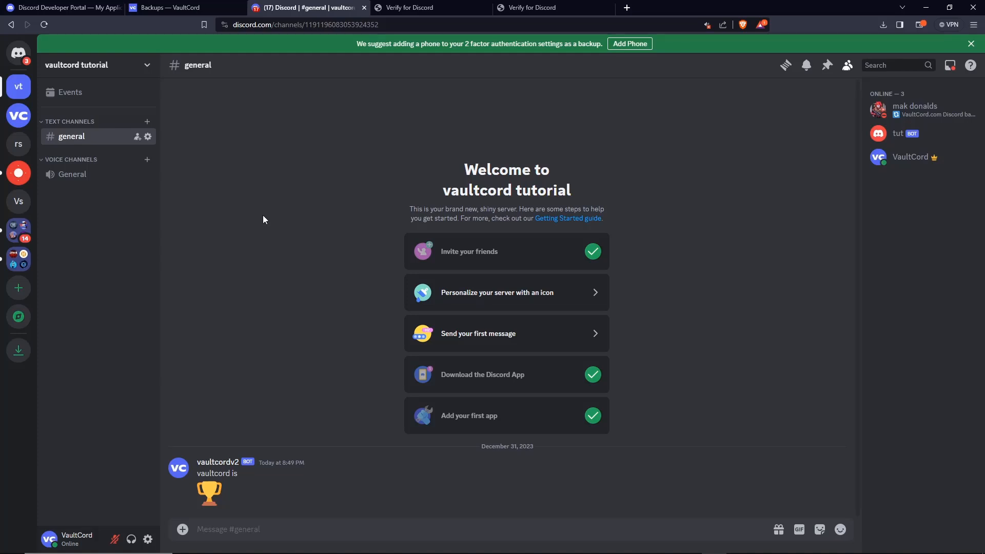
pyautogui.moveTo(559, 320)
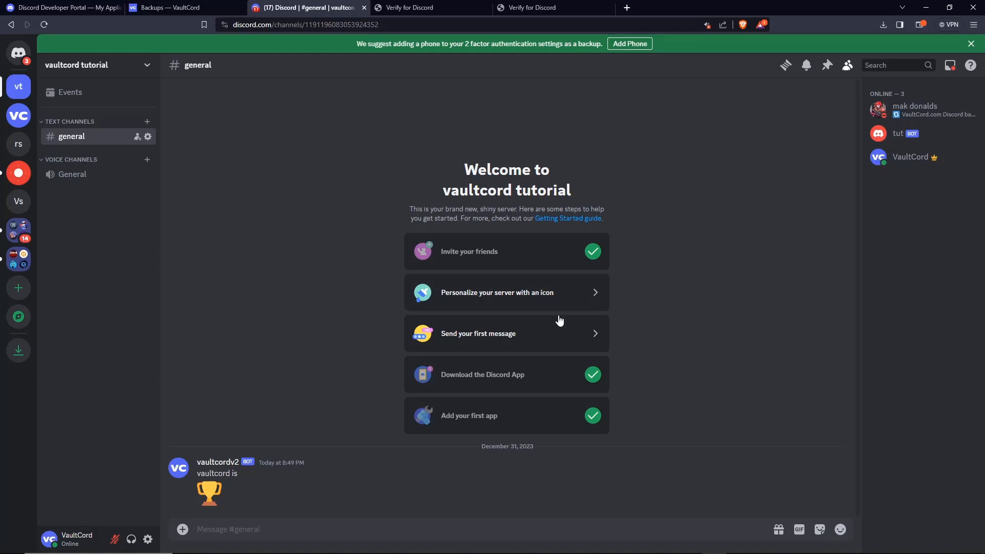